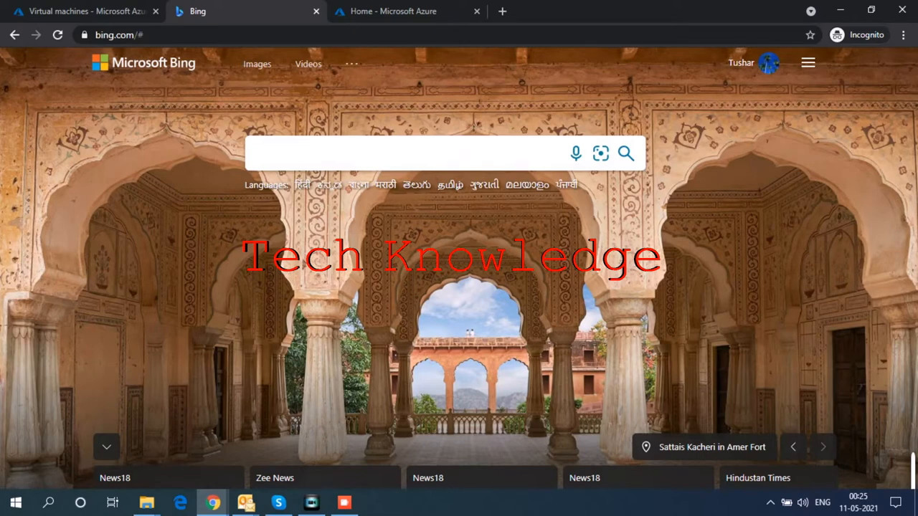
Step: Switch to the Azure Virtual machines page listing Testvm1
click(79, 10)
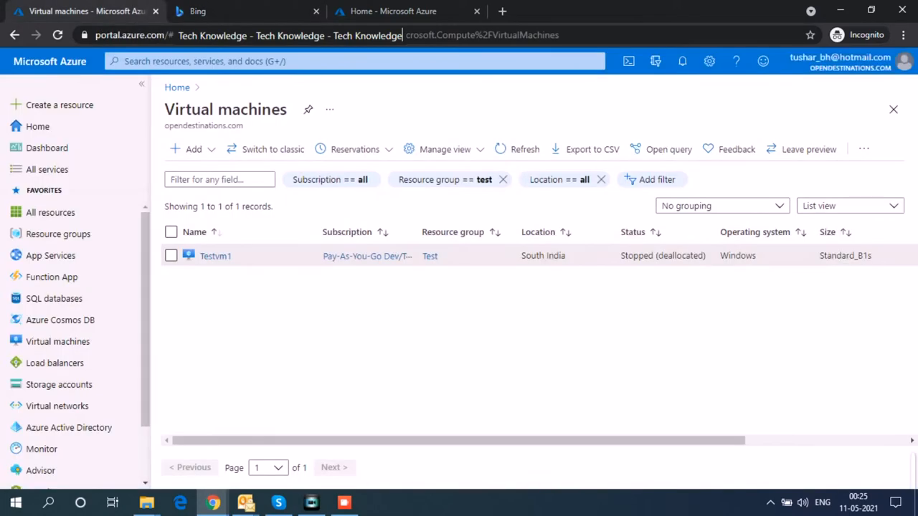
mouse_move(54, 298)
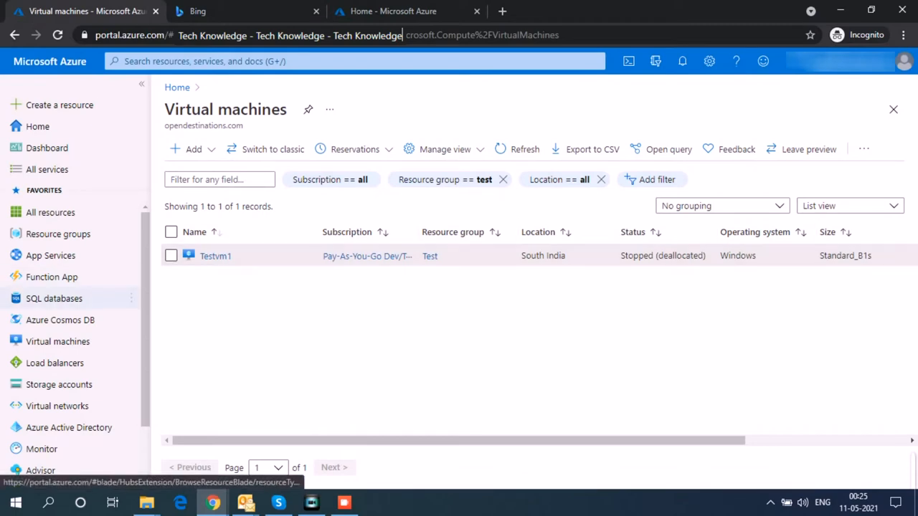
mouse_move(57, 341)
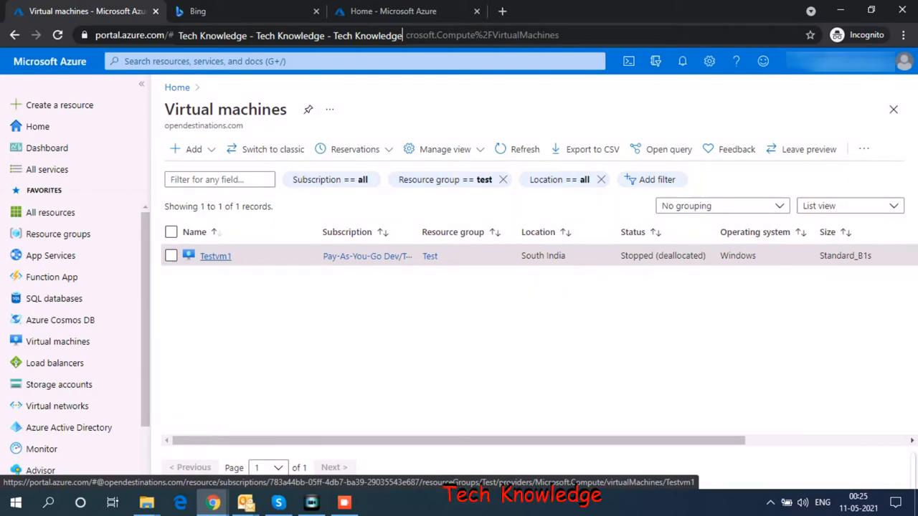
Step: Open Testvm1 and navigate to its Backup page via the resource menu search
click(215, 256)
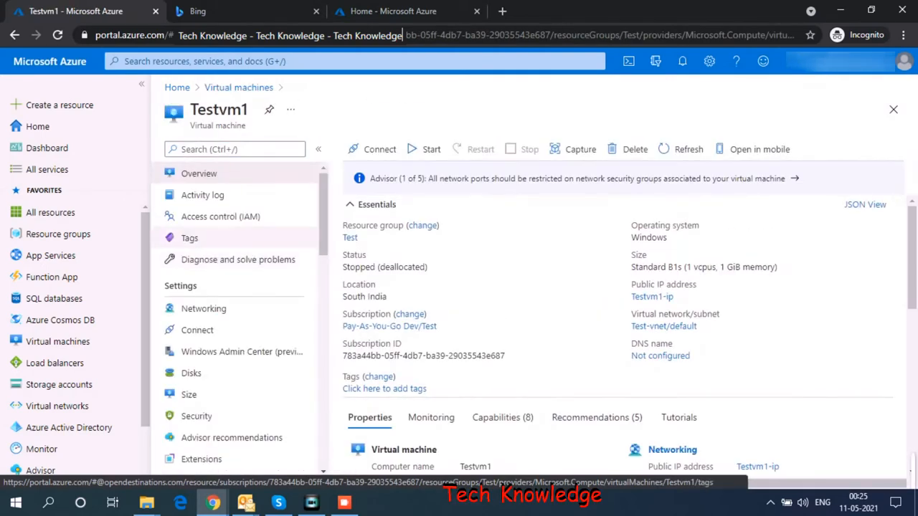
text(backup)
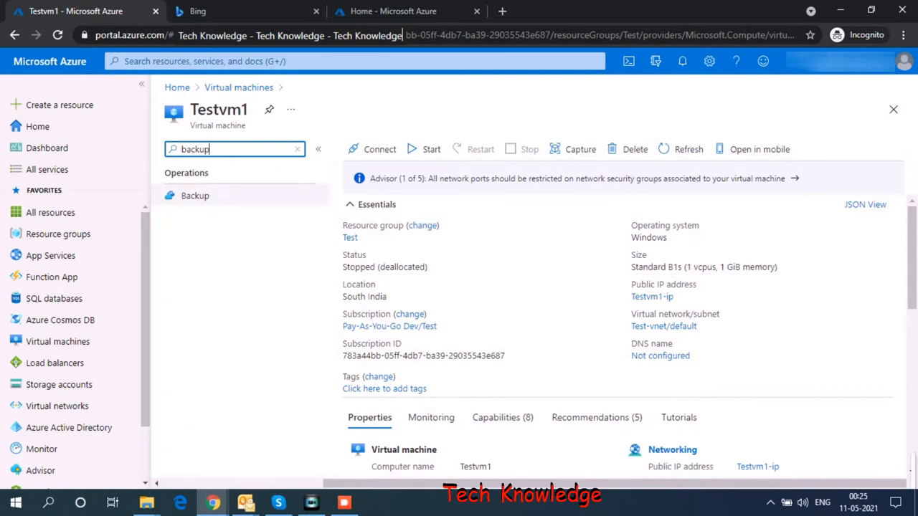
click(195, 195)
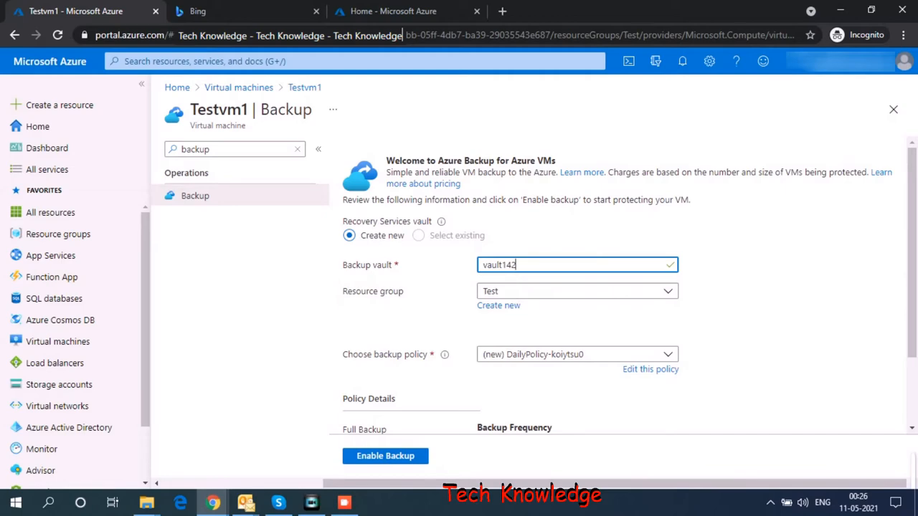
Step: Search the portal for 'recovery' and open the Recovery Services vaults service
click(352, 61)
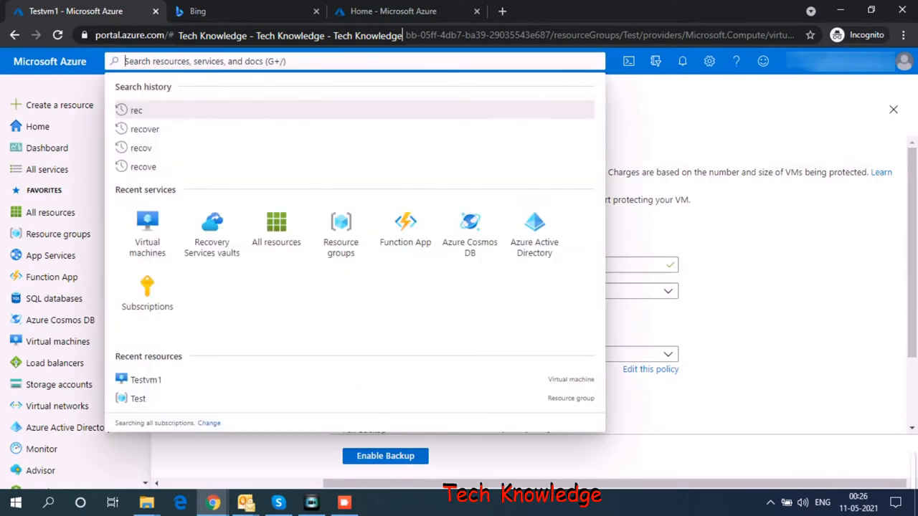
text(recovery)
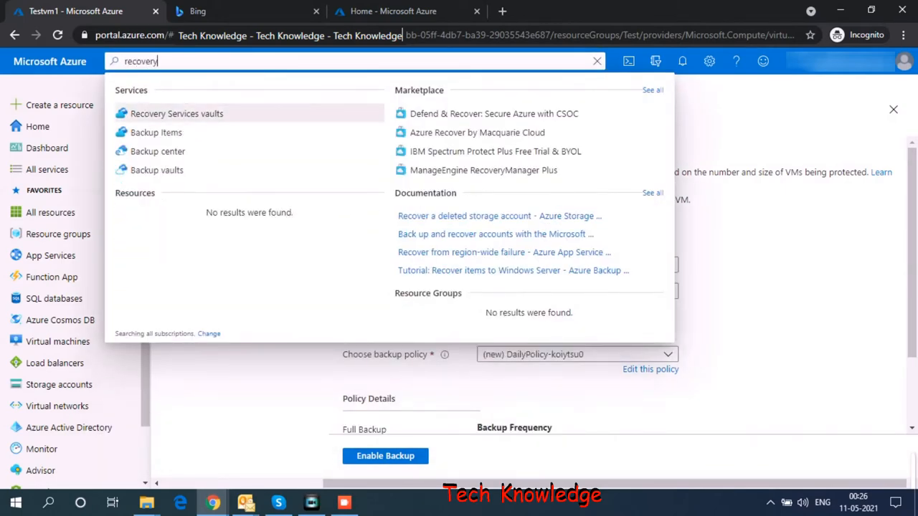
click(177, 113)
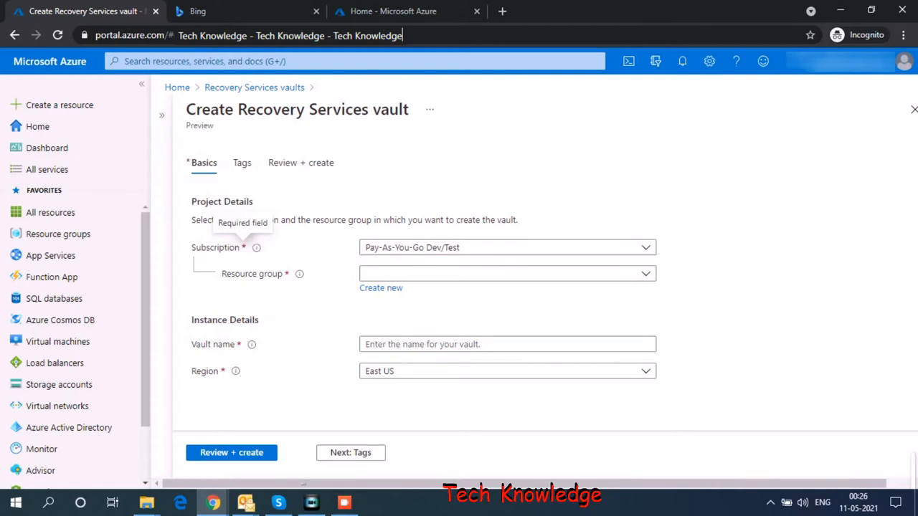
Step: Name the new vault TestVM-Vault
click(505, 274)
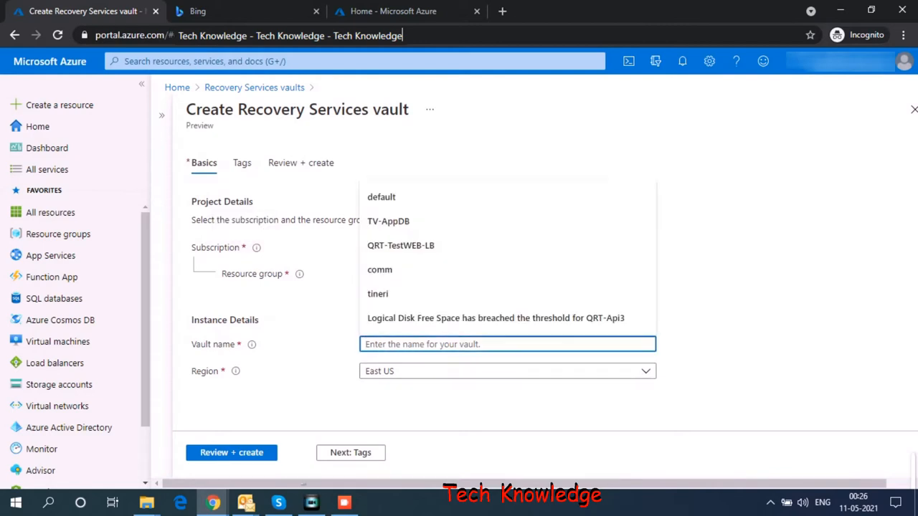
text(TestV)
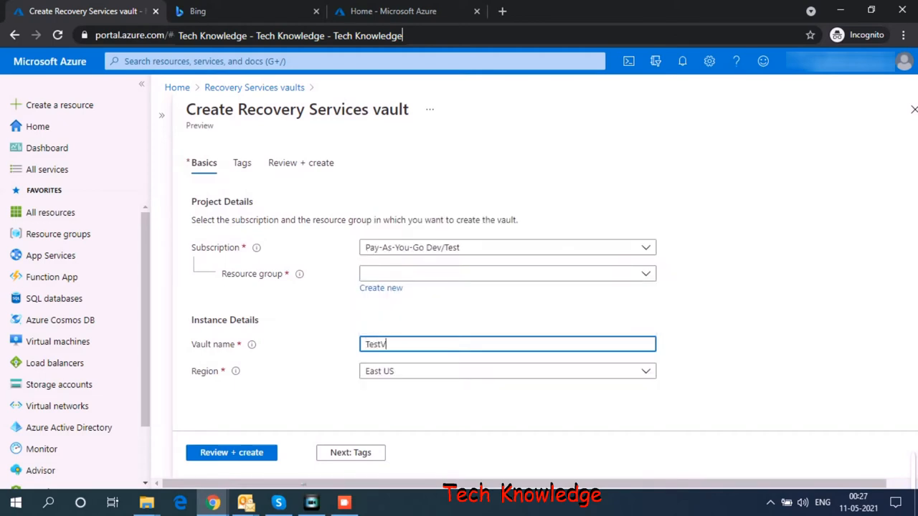
text(M)
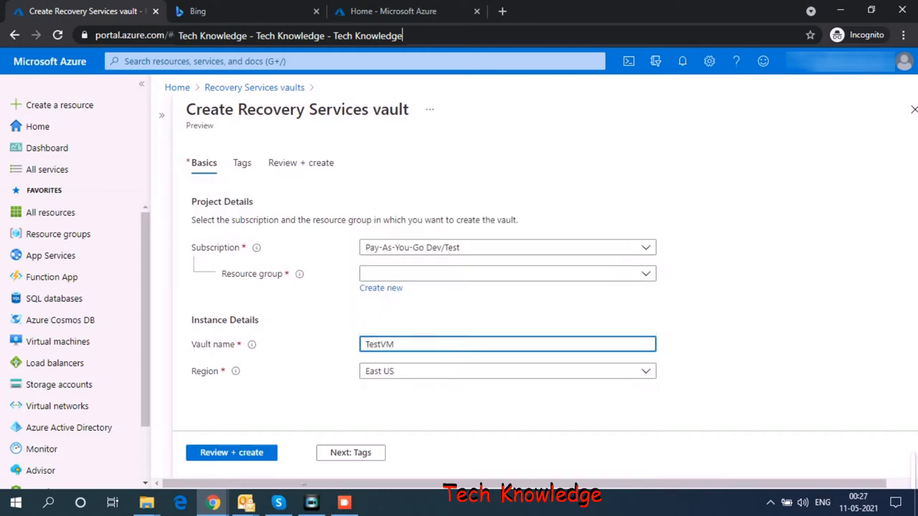
text(-Vault)
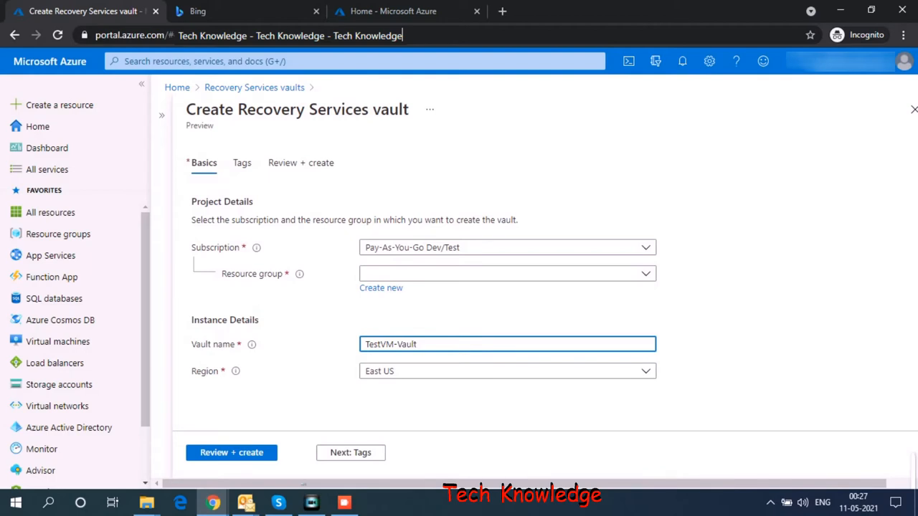
Step: Set the vault's region to South India and its resource group to Test
click(506, 371)
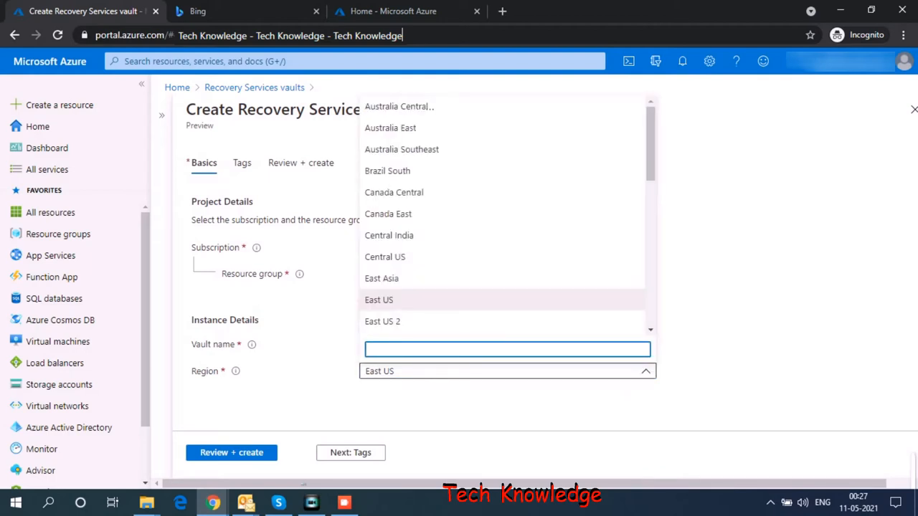
text(south)
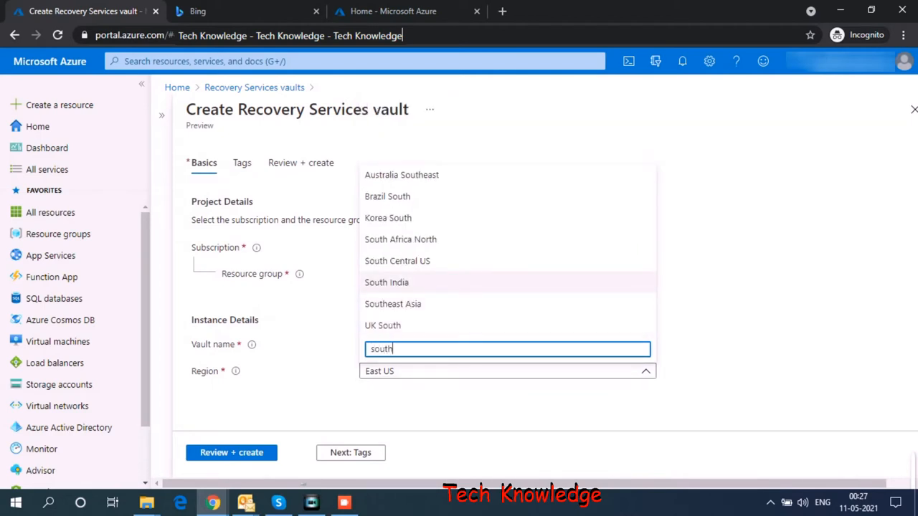
click(387, 282)
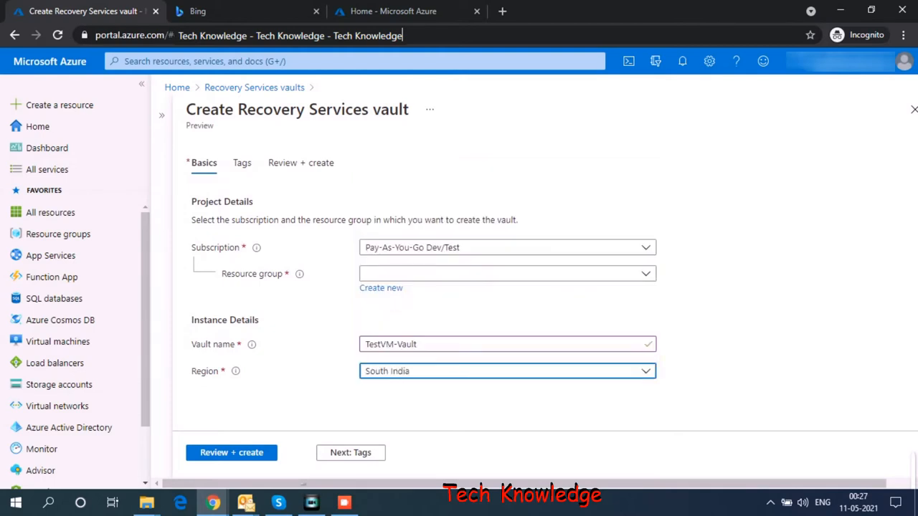
click(507, 273)
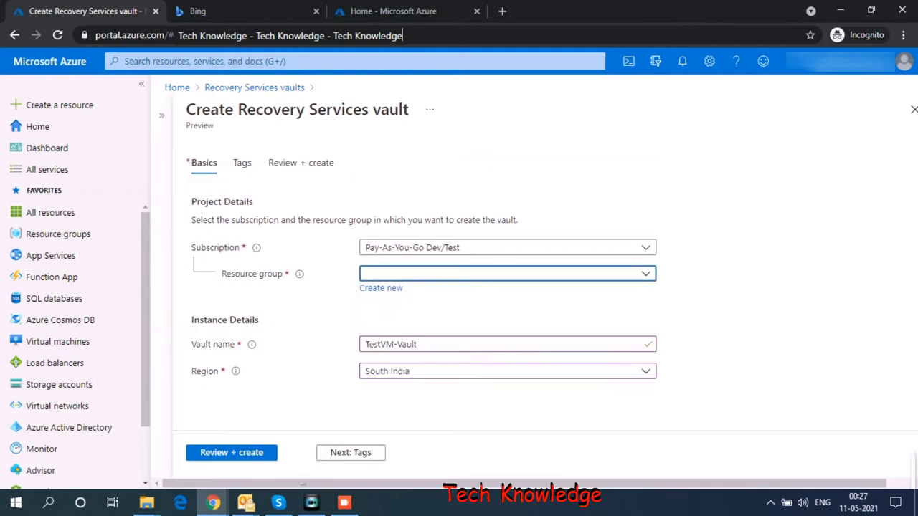
text(test)
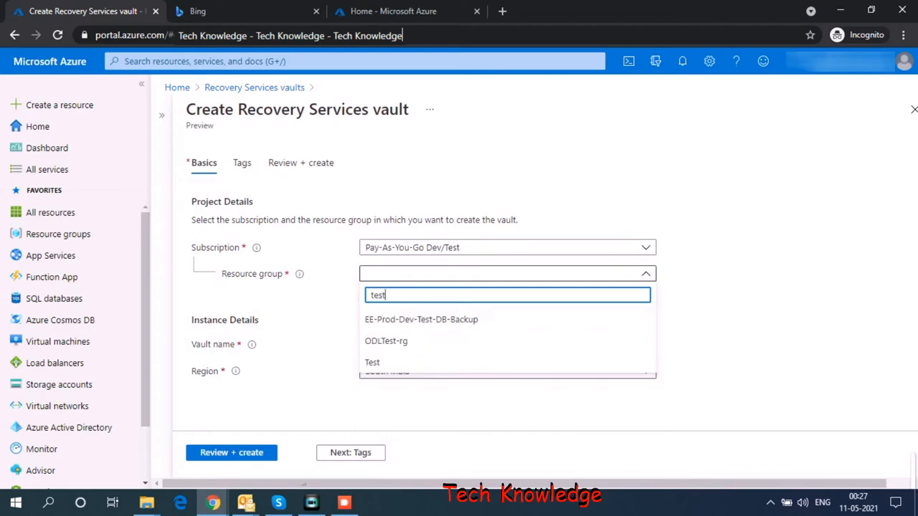
click(372, 362)
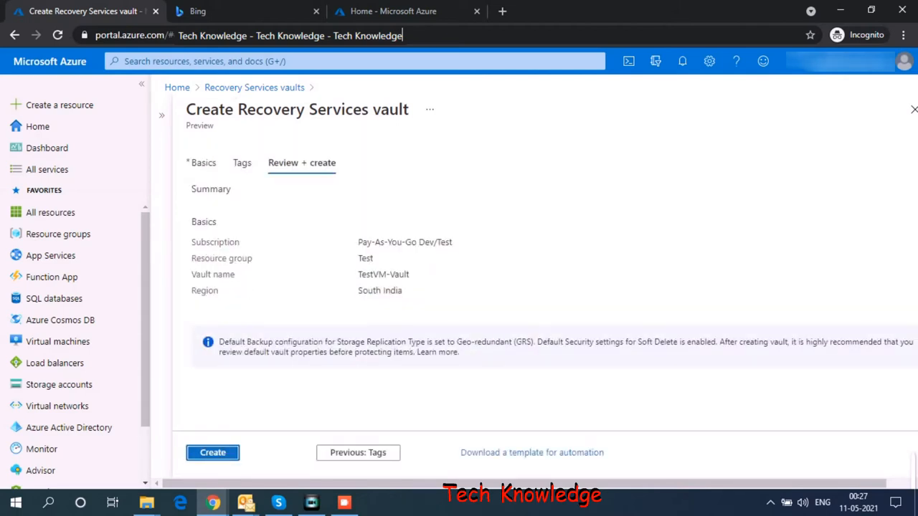
Step: Create TestVM-Vault and go to the deployed vault from the success notification
click(212, 453)
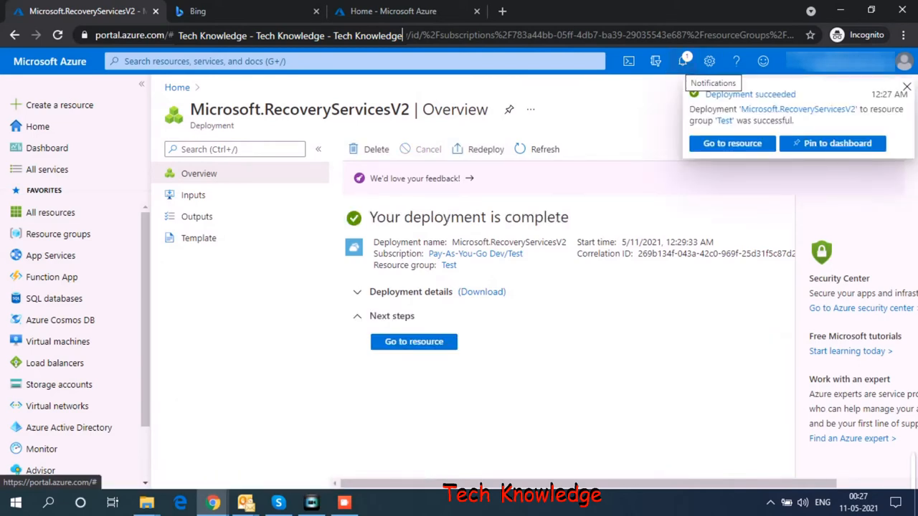
click(682, 61)
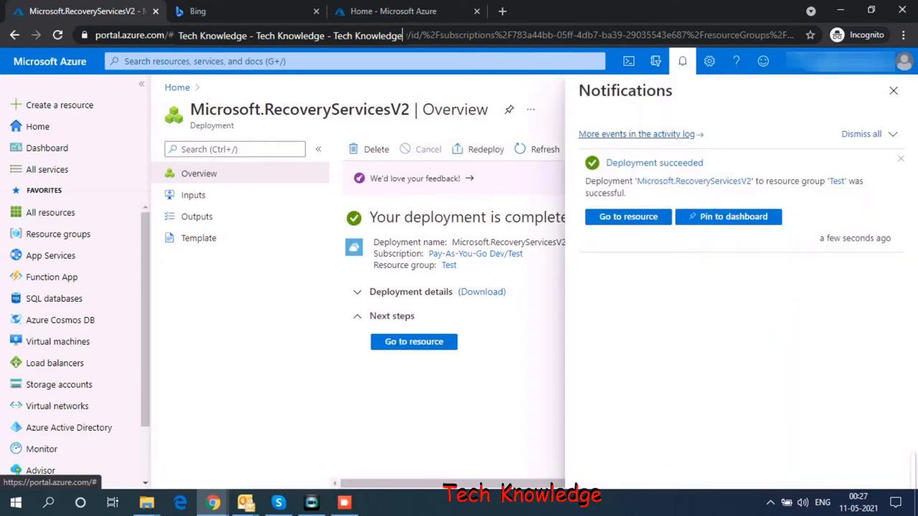
click(629, 216)
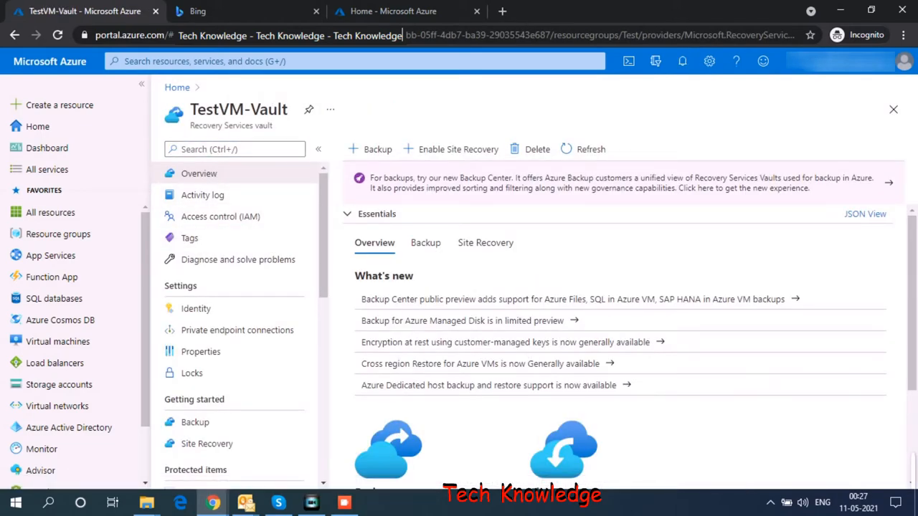
Step: Start Configure Backup for Azure virtual machines in TestVM-Vault with DefaultPolicy
double_click(230, 125)
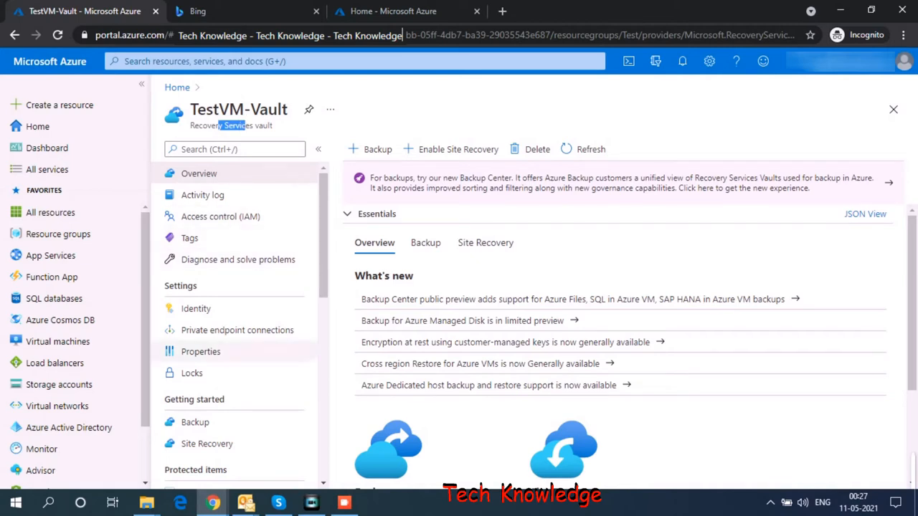
click(195, 421)
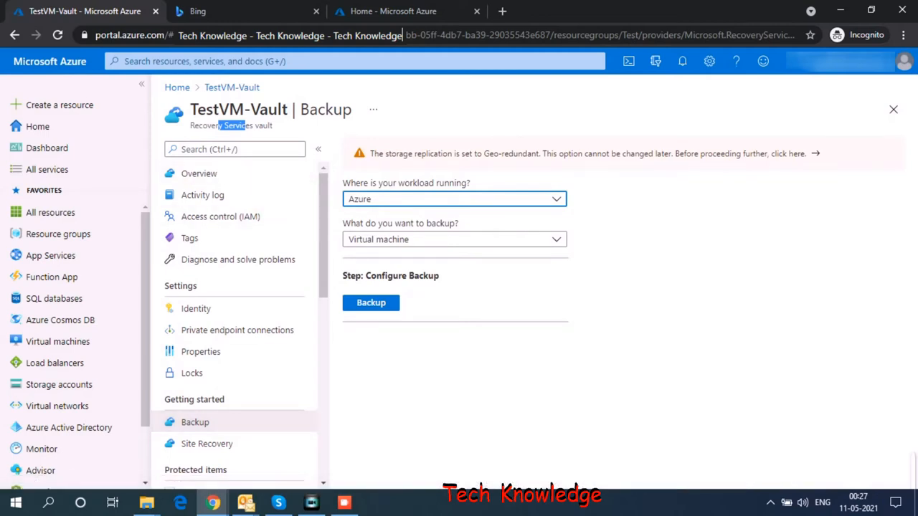
mouse_move(195, 422)
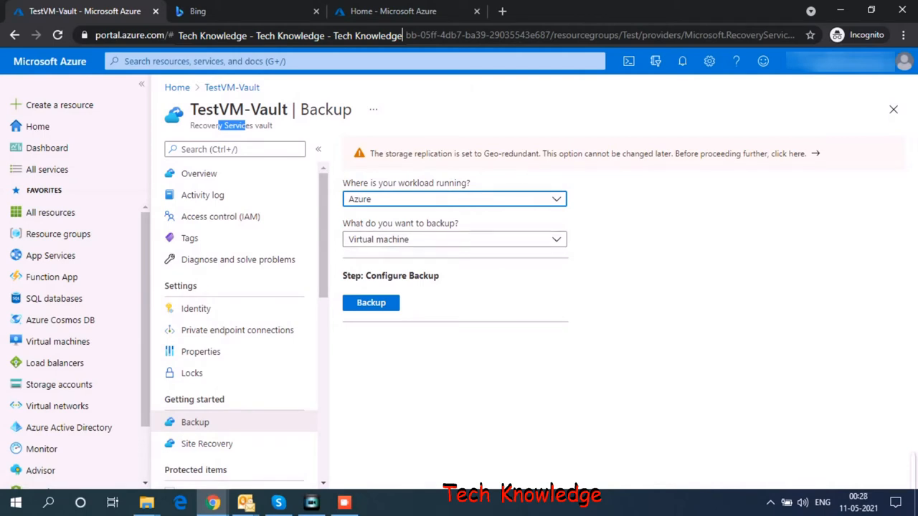
click(371, 302)
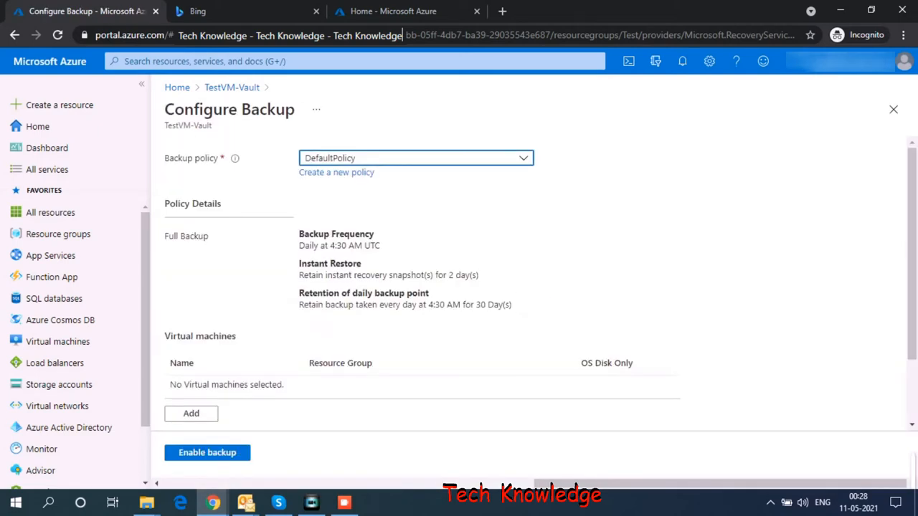
mouse_move(336, 172)
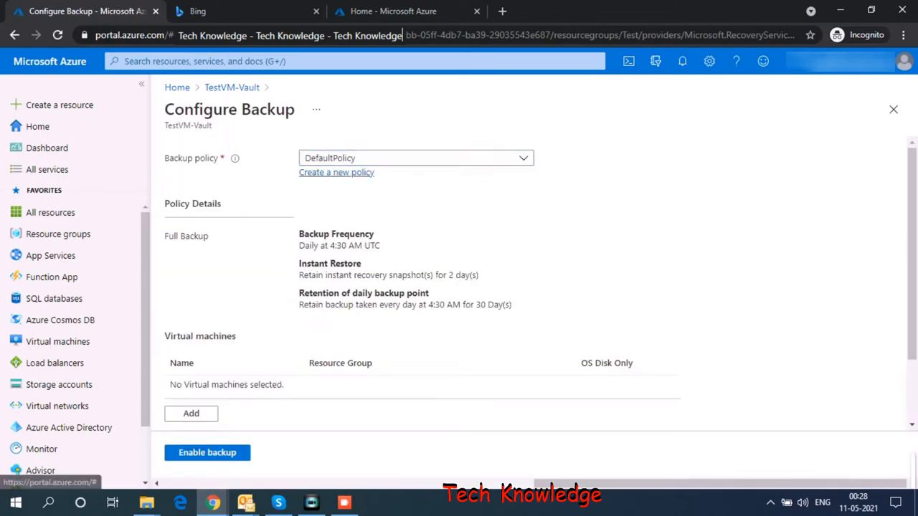
Step: Start a new backup policy named Daily-Backup, keeping the frequency Daily
click(335, 172)
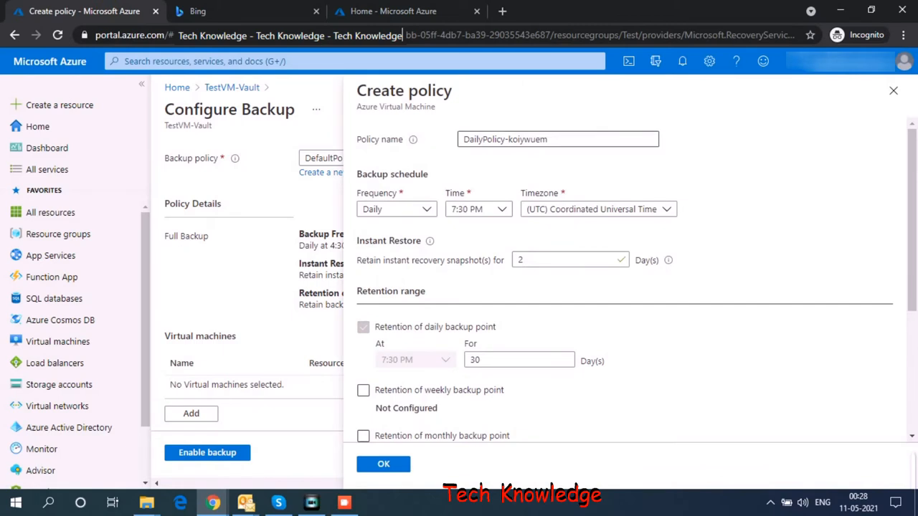
triple_click(558, 139)
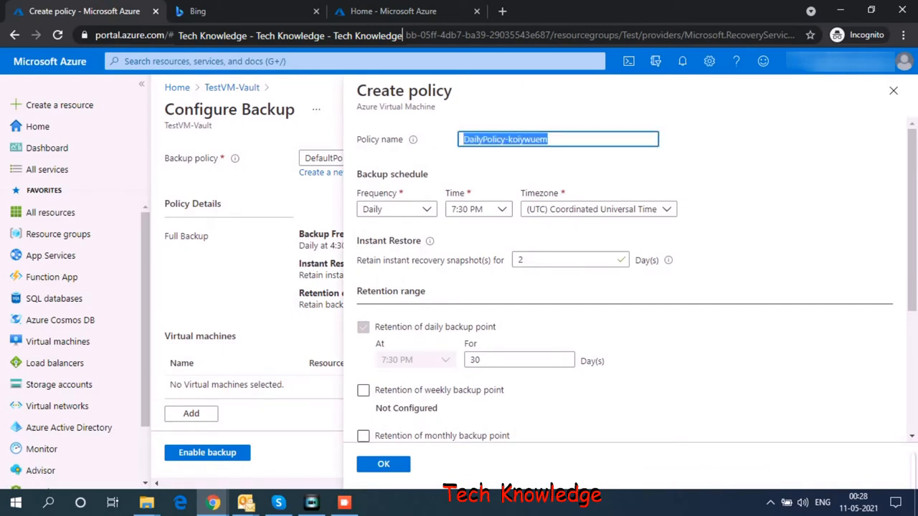
text(Daily)
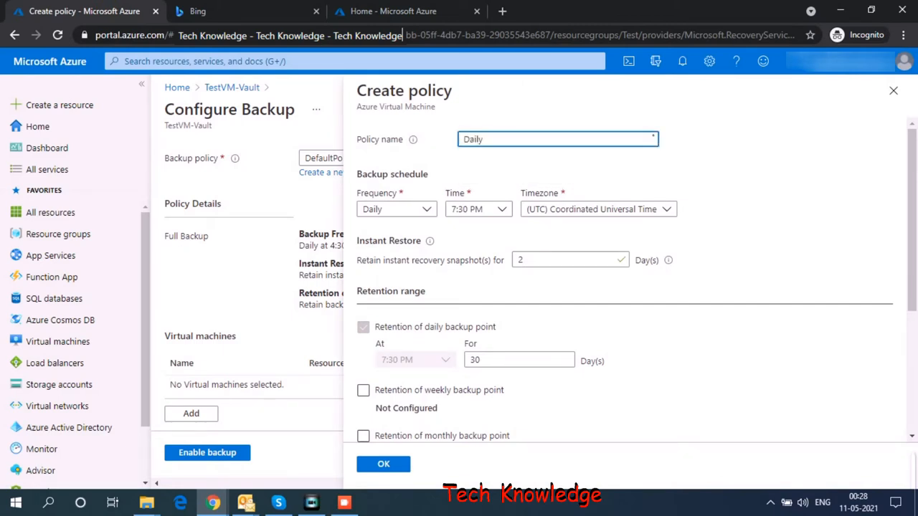
text(-)
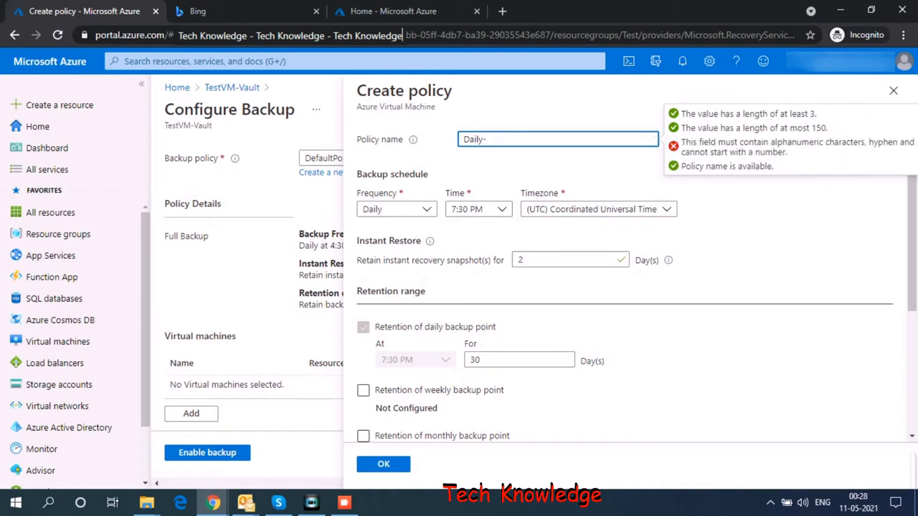
text(Backup)
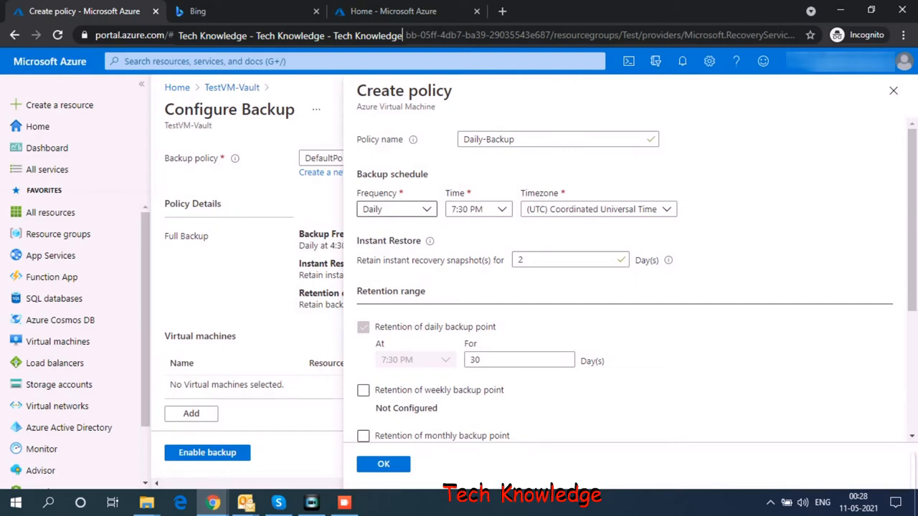
click(396, 208)
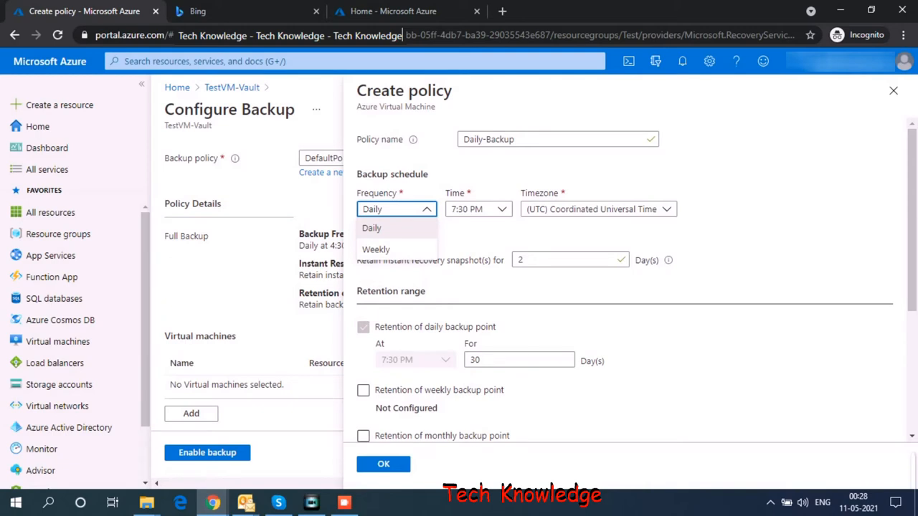
click(372, 228)
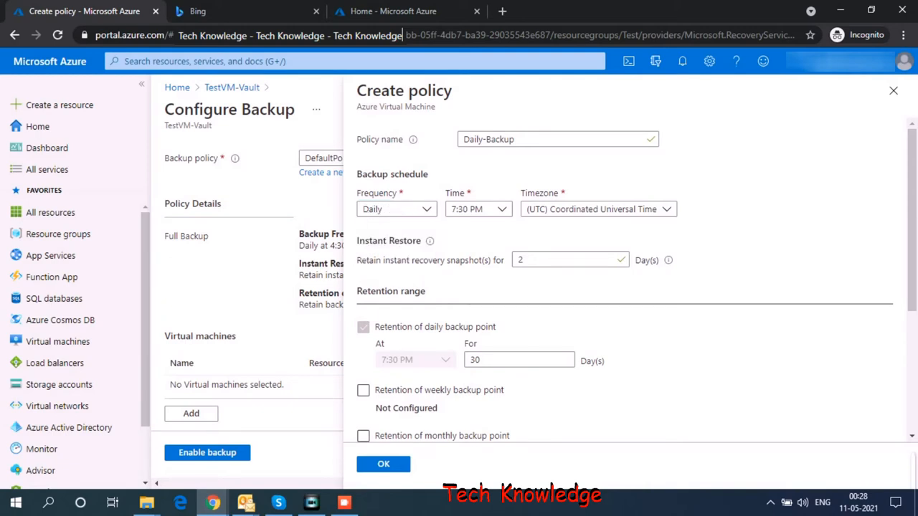
Step: Review Instant Restore and retention options, then create the Daily-Backup policy with 30-day daily retention
double_click(402, 240)
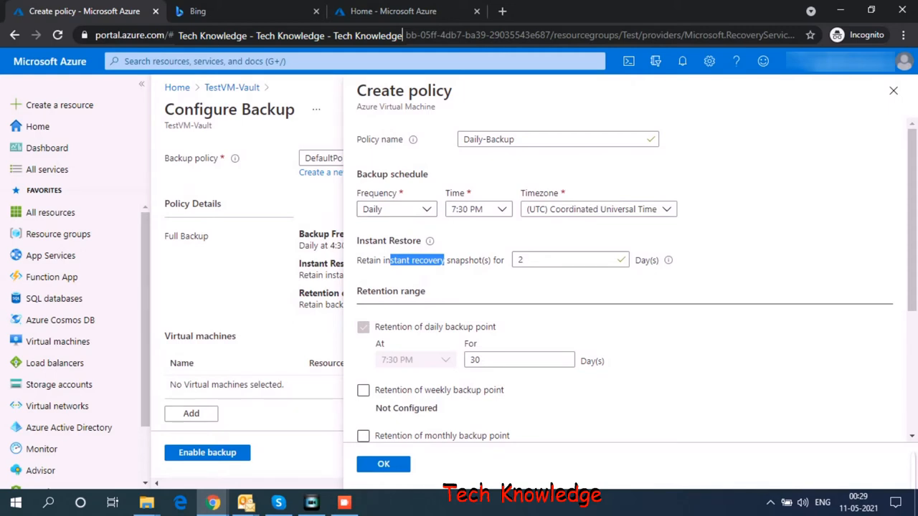
click(571, 259)
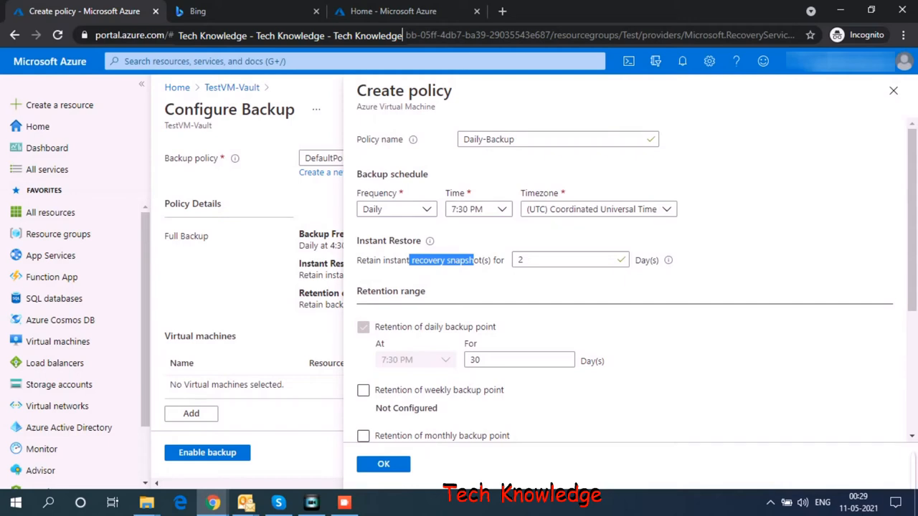
scroll(down, 3)
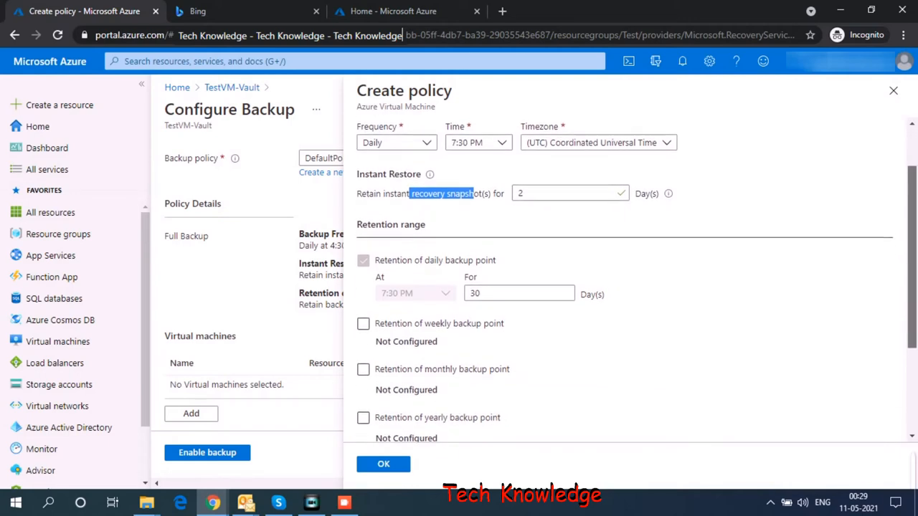
scroll(down, 3)
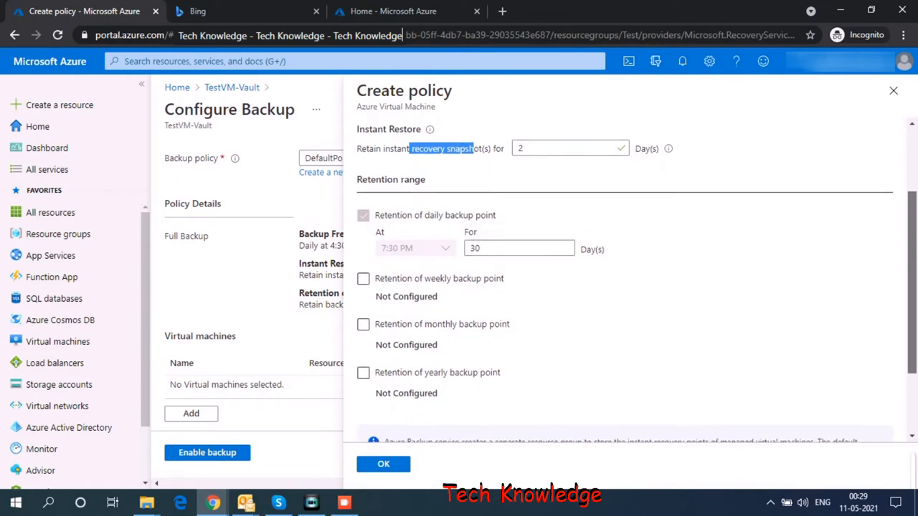
scroll(down, 3)
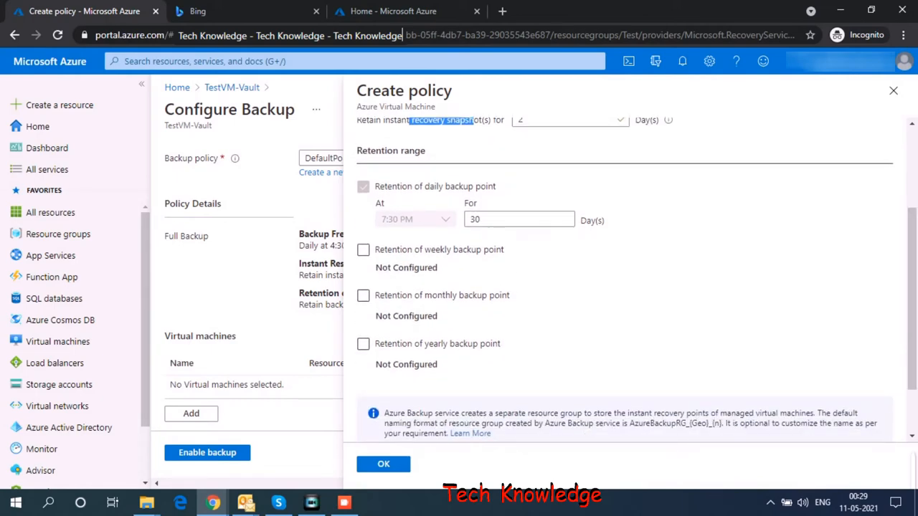
click(363, 250)
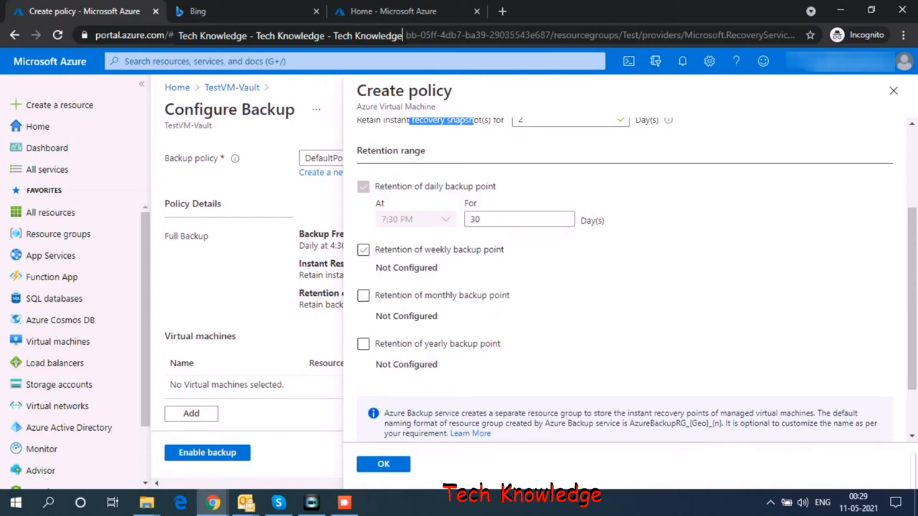
scroll(down, 3)
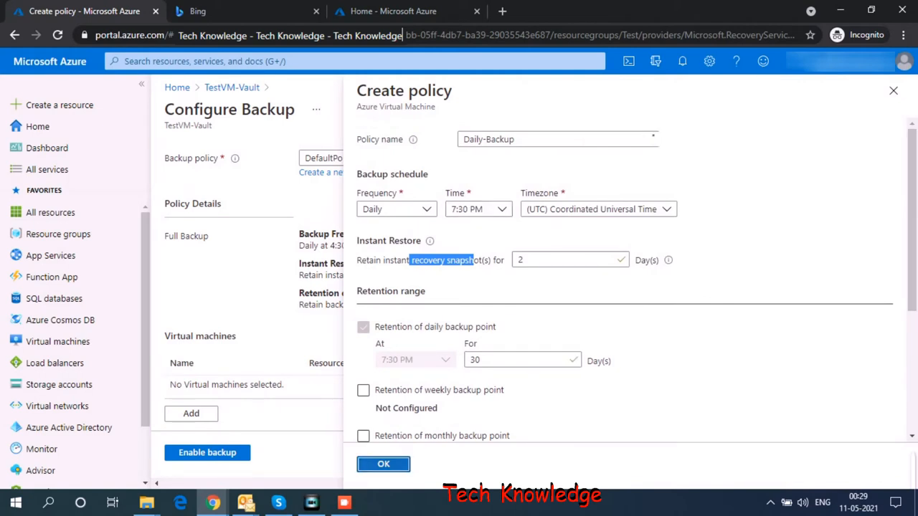
click(383, 464)
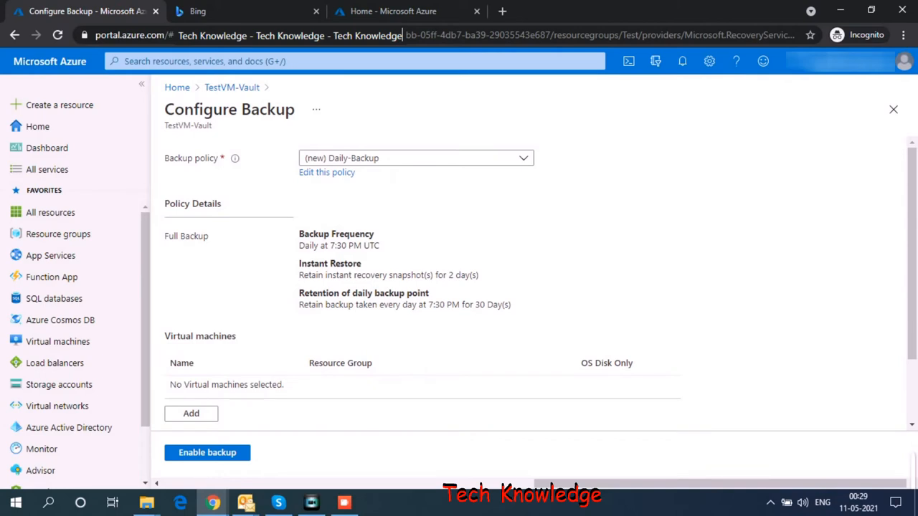
Step: Add Testvm1 as the virtual machine to protect
click(190, 413)
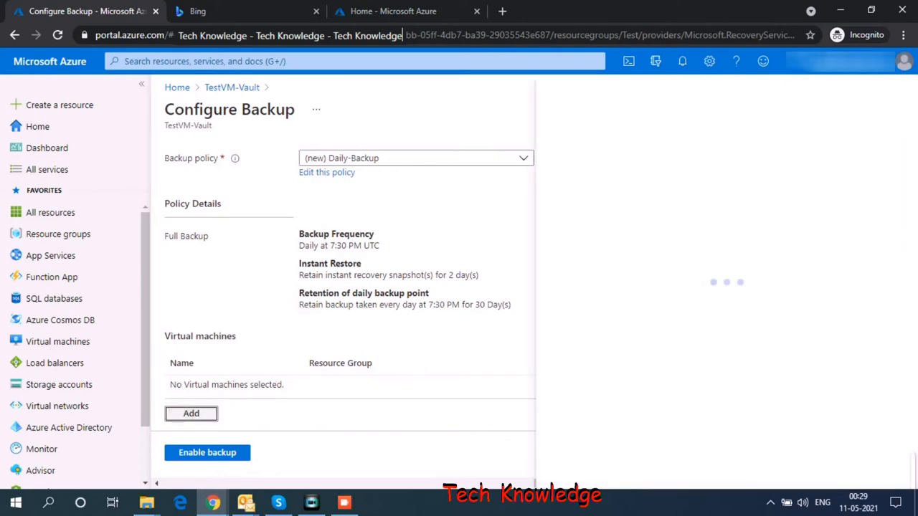
click(191, 413)
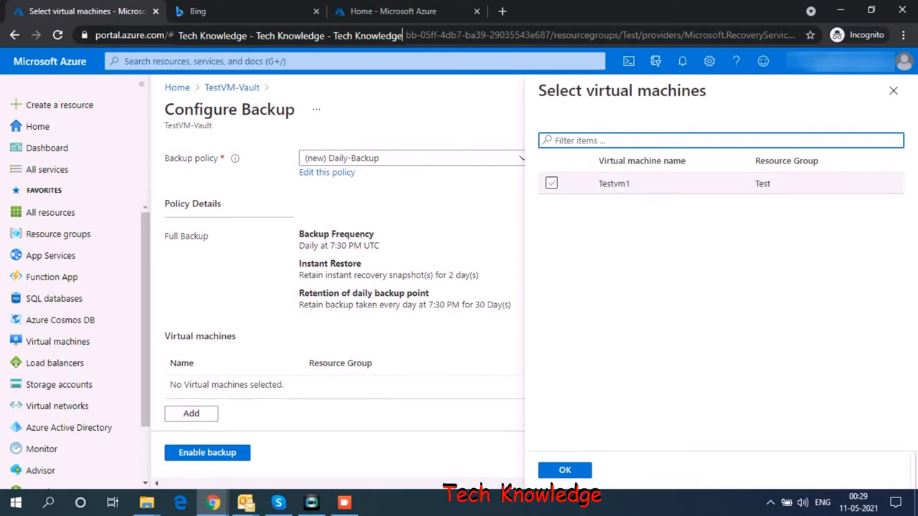
click(552, 183)
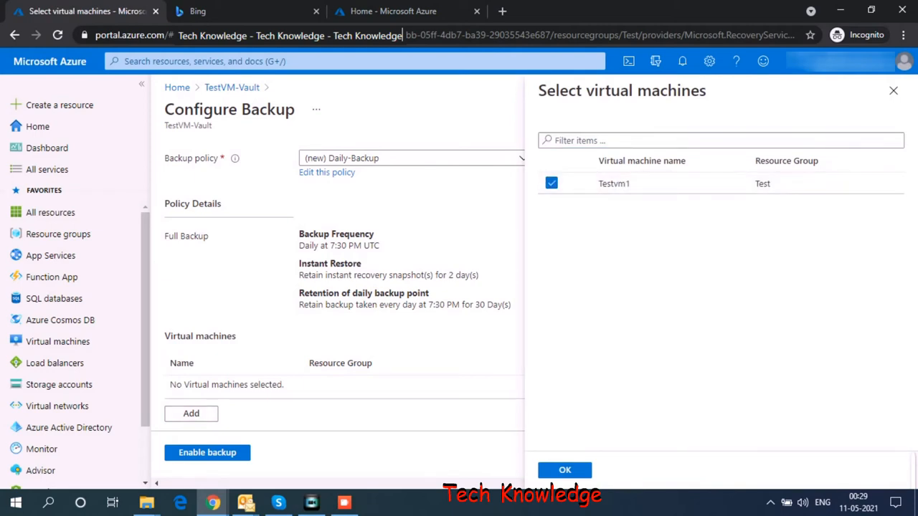
click(565, 470)
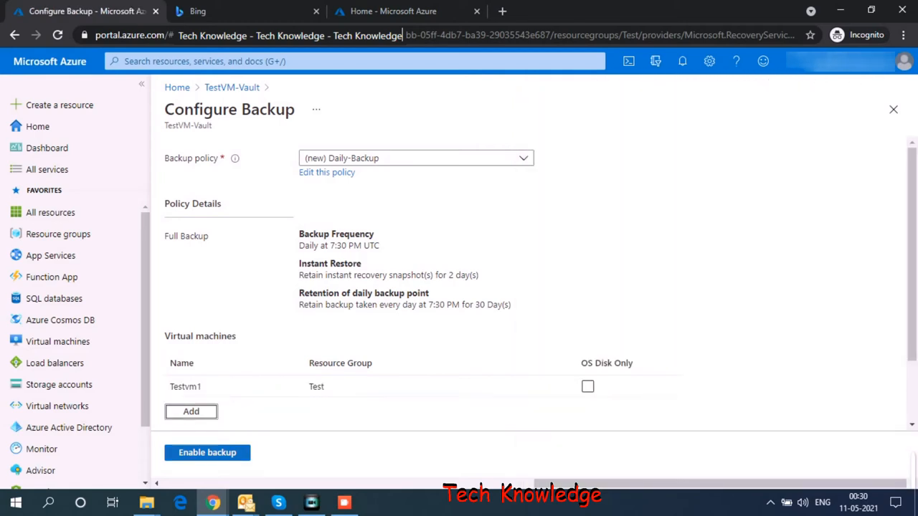
mouse_move(207, 453)
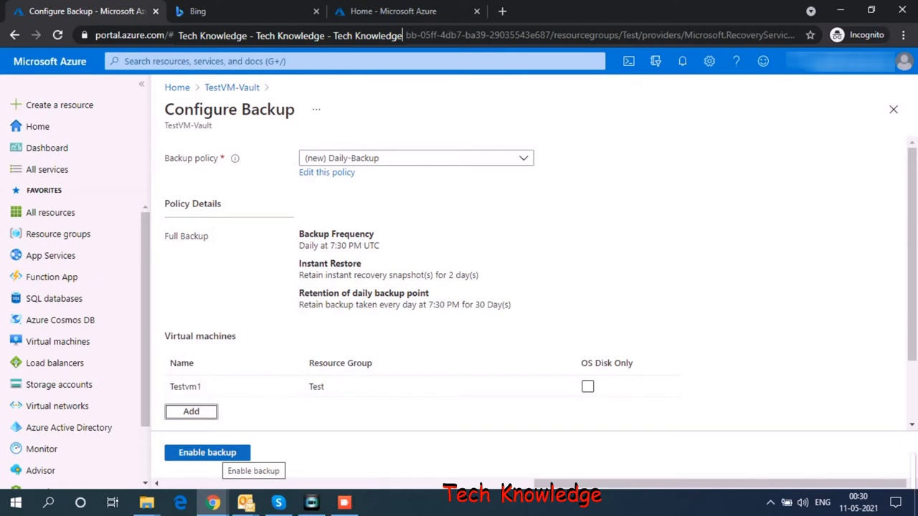
Step: Select OS Disk Only for Testvm1 and enable backup, viewing the deployment progress
click(587, 386)
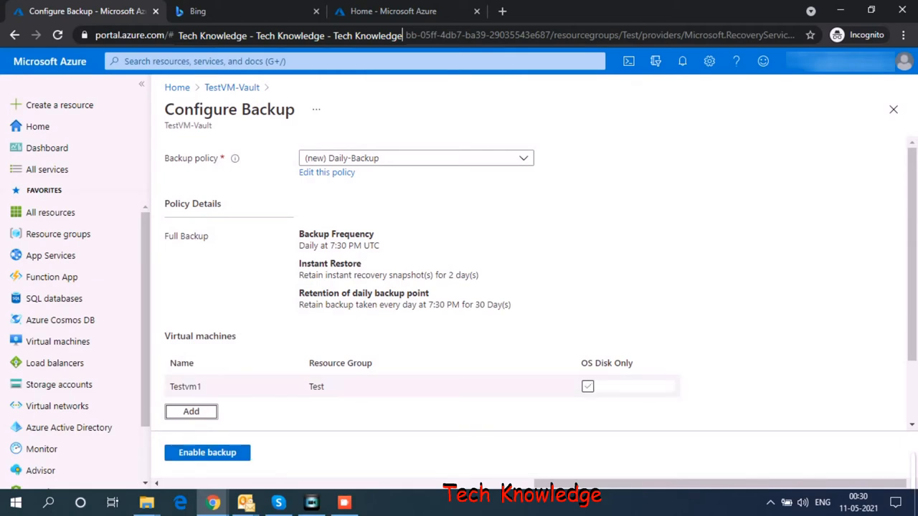
click(588, 387)
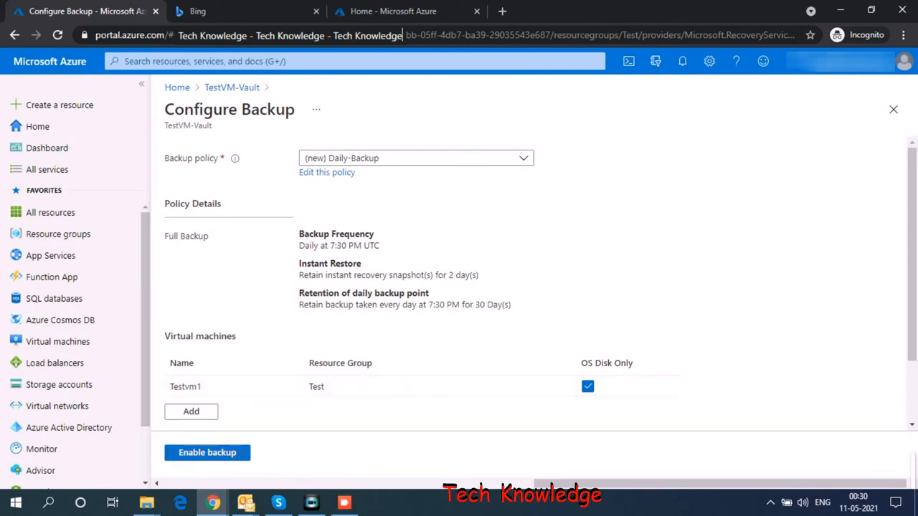
click(207, 452)
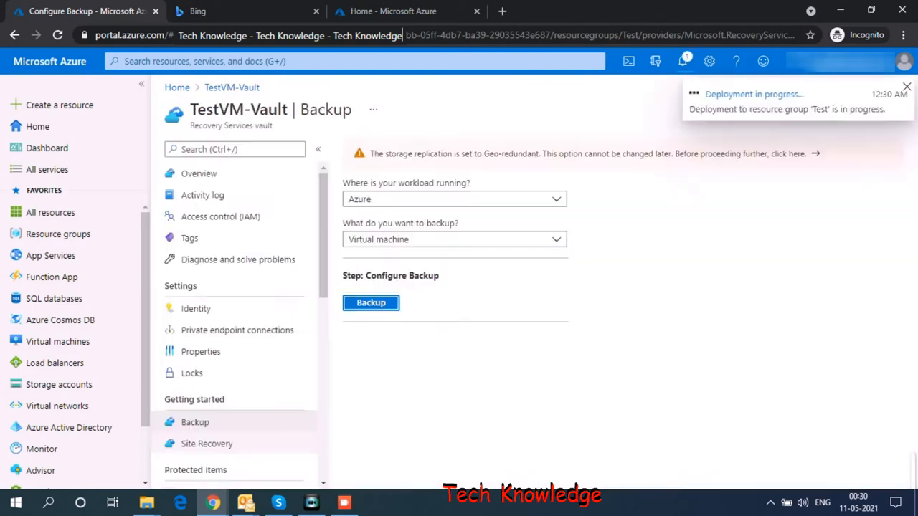
click(371, 302)
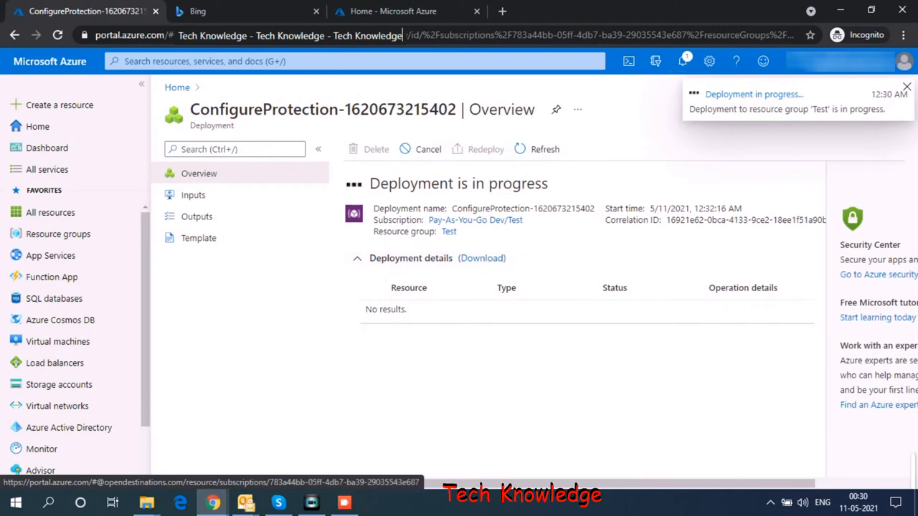
mouse_move(682, 61)
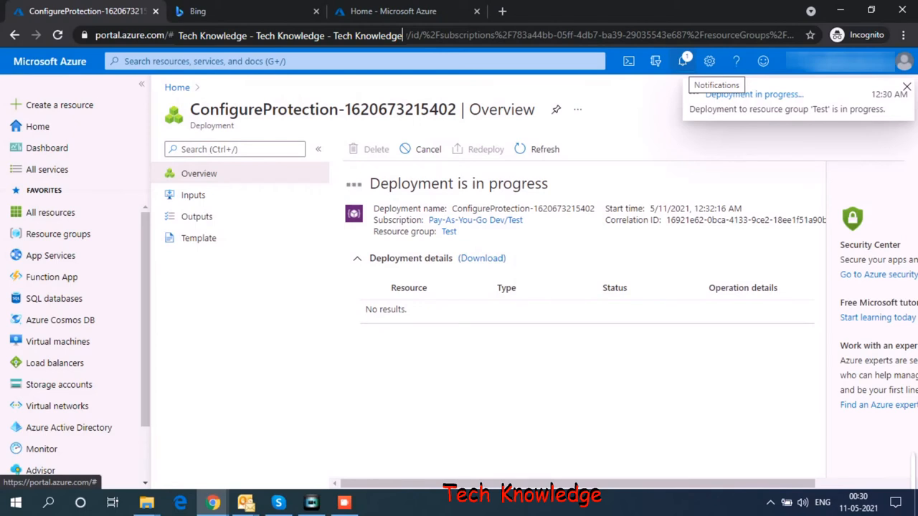
Step: Confirm the ConfigureProtection deployment succeeded and go to the deployed resource
click(682, 61)
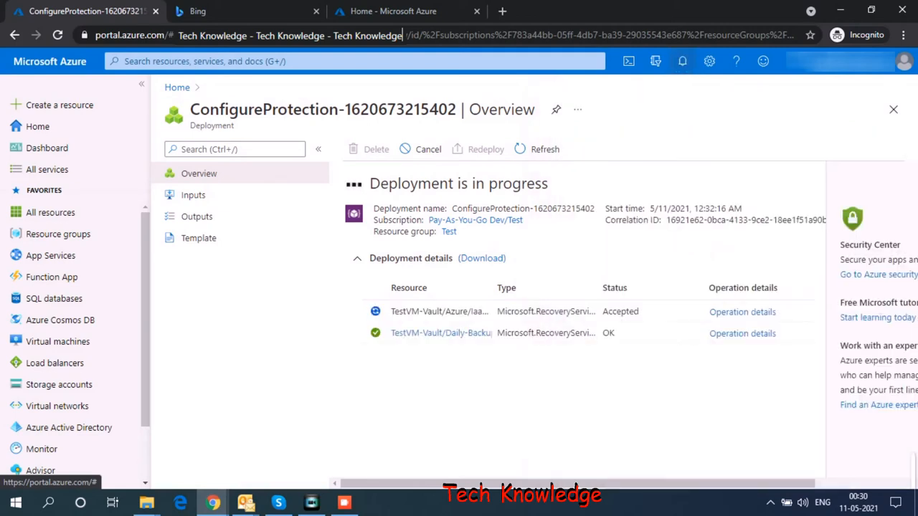
click(682, 60)
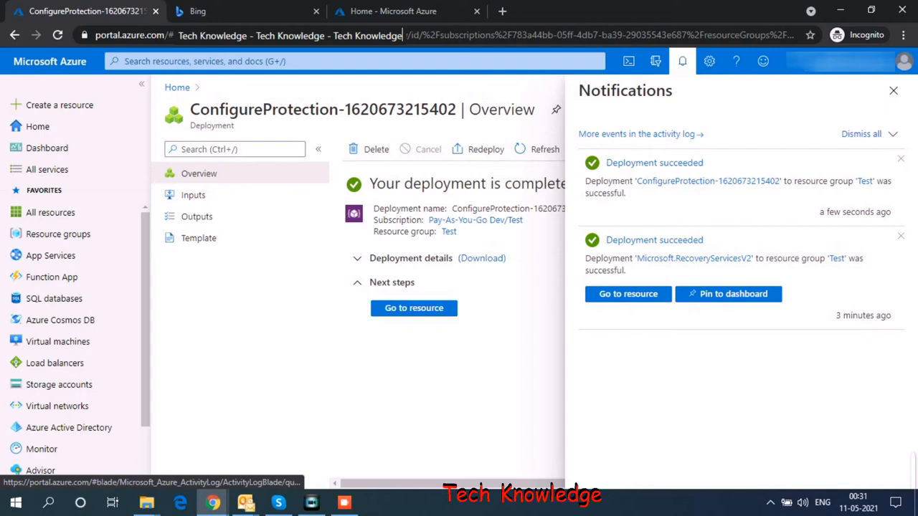
mouse_move(414, 307)
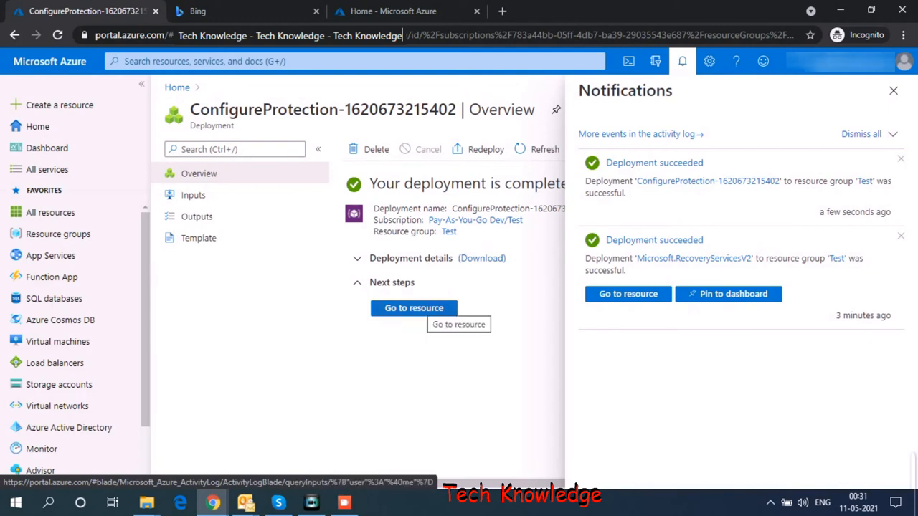
click(57, 341)
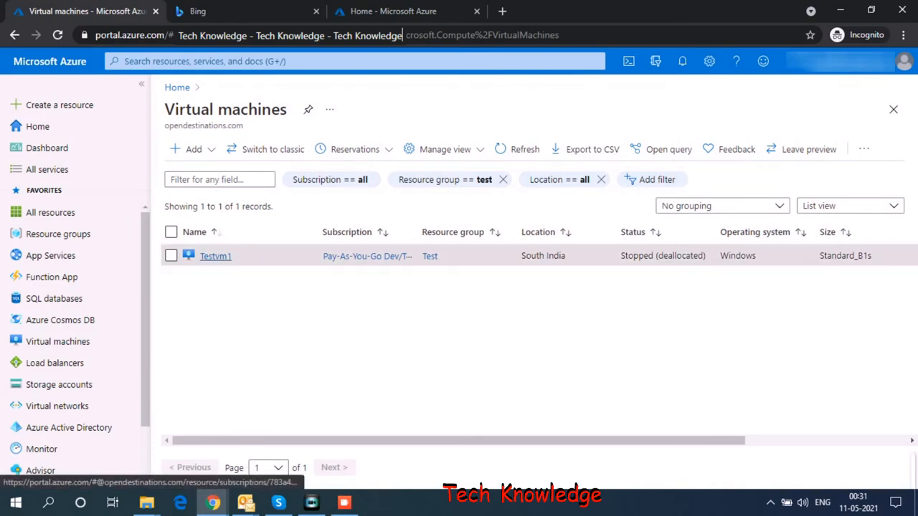
Step: Show Testvm1's Backup page: pre-check passed, vault TestVM-Vault, policy Daily-Backup, initial backup pending
click(215, 256)
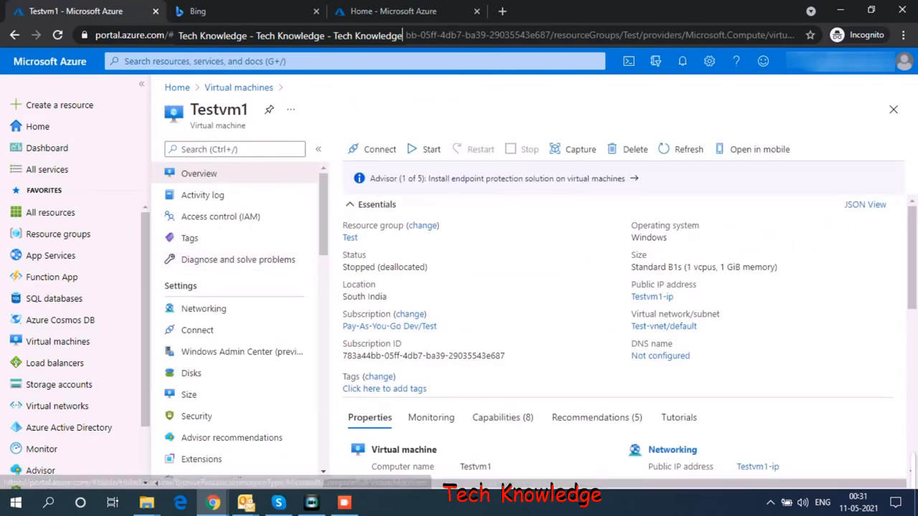
text(bac)
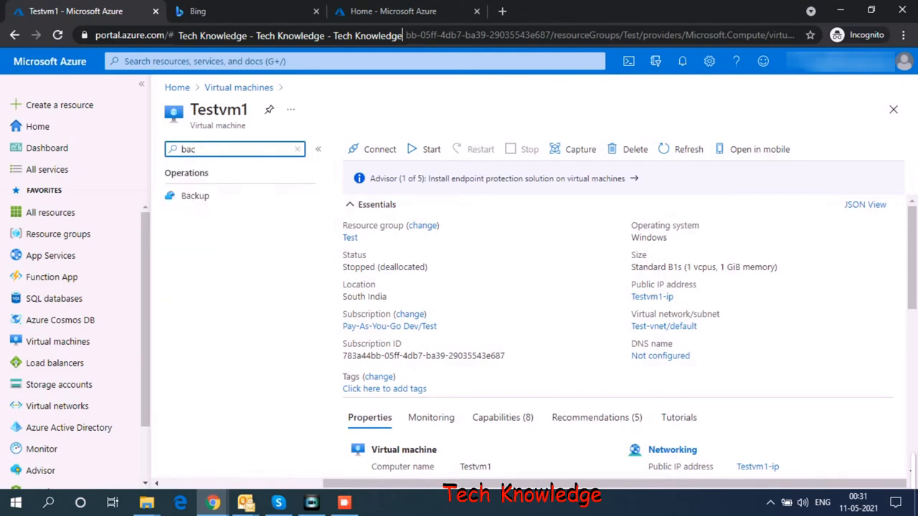
click(195, 195)
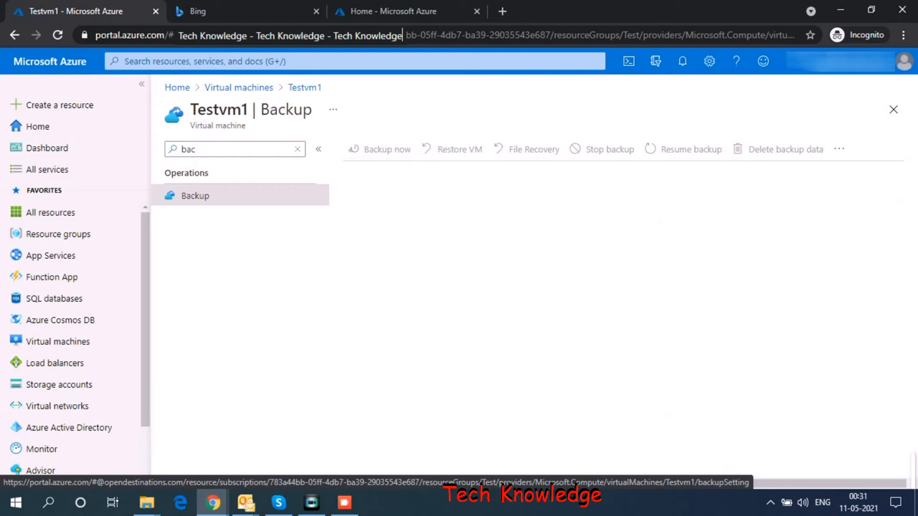
click(195, 195)
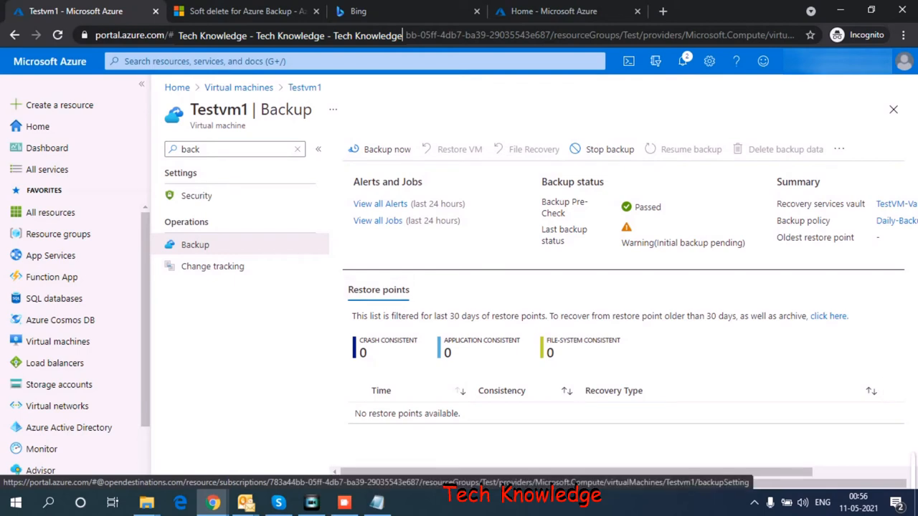
double_click(418, 413)
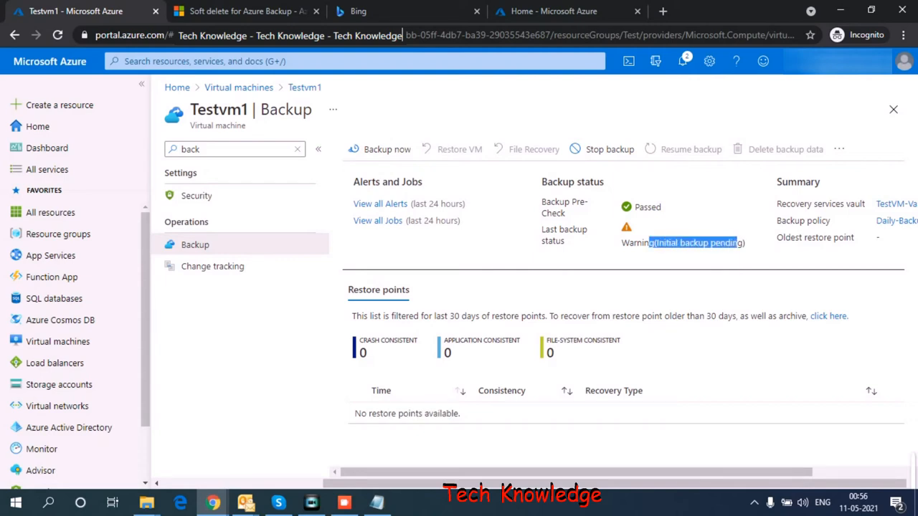
mouse_move(388, 149)
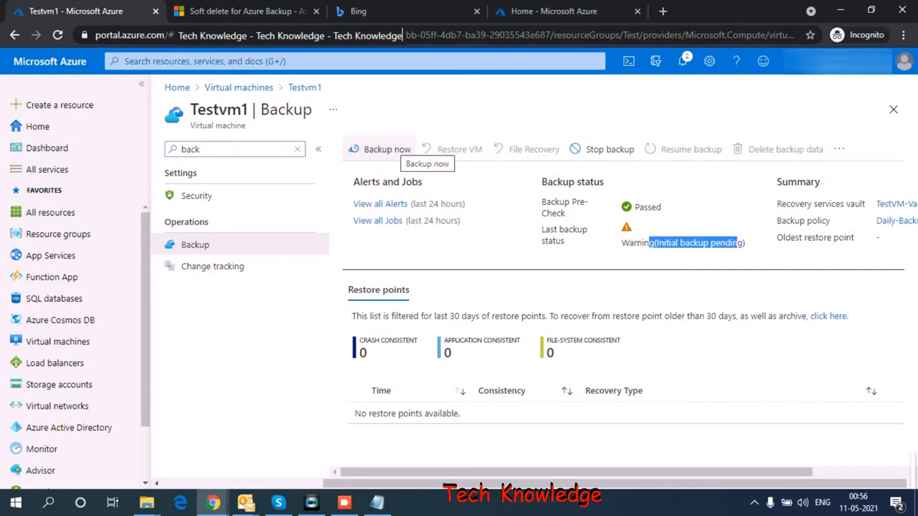
Step: Run Backup now on Testvm1 retained till 06/10/2021 and verify the trigger in Notifications
click(387, 150)
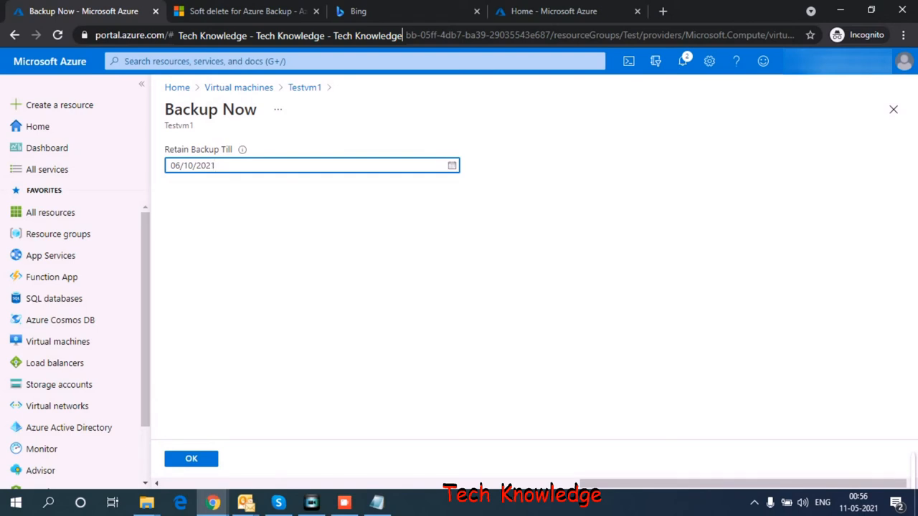
click(190, 458)
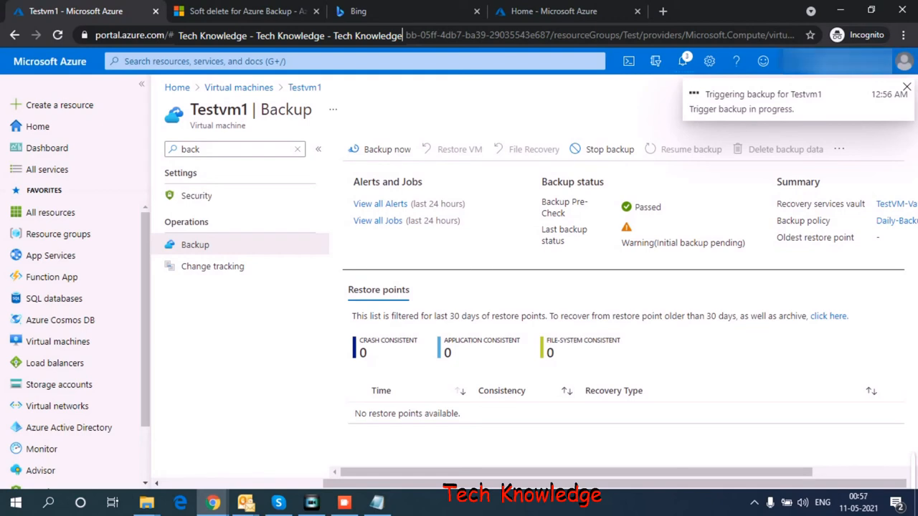
mouse_move(682, 61)
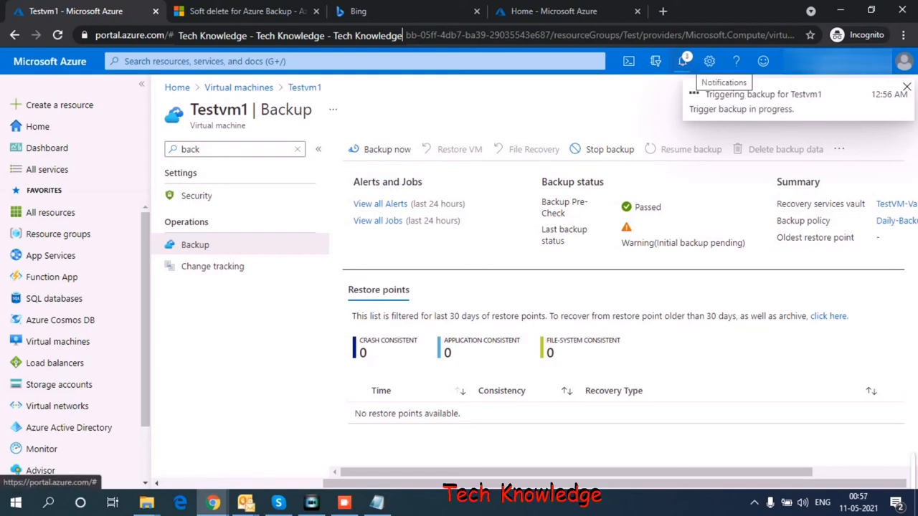
click(682, 61)
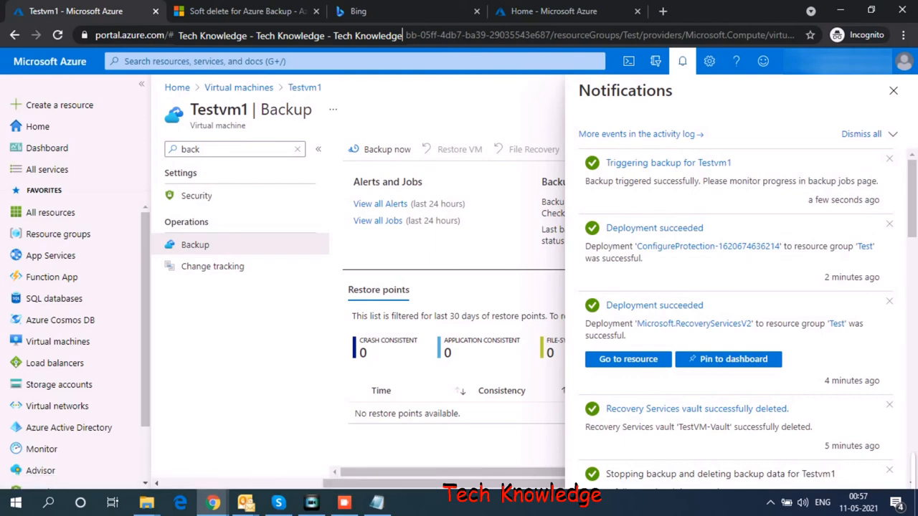
mouse_move(378, 220)
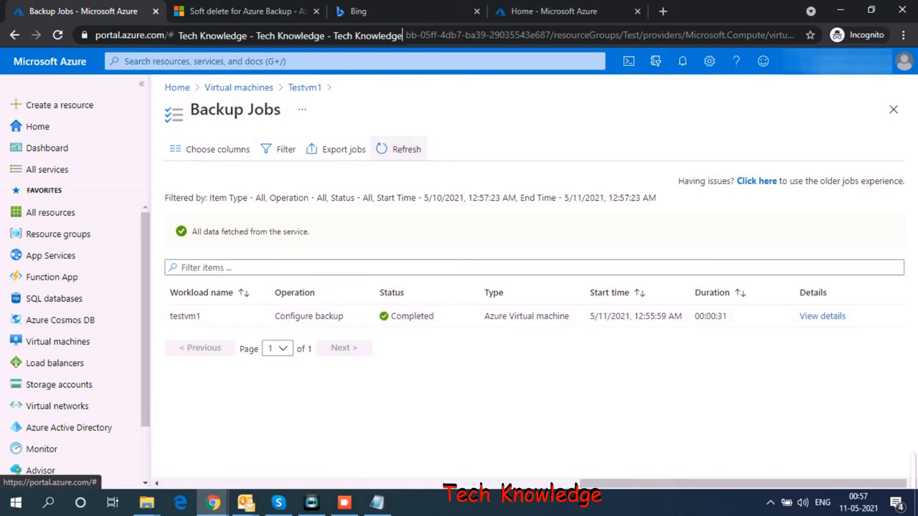
Step: Refresh Backup Jobs until Testvm1's Backup shows In progress beside the completed Configure backup
click(406, 149)
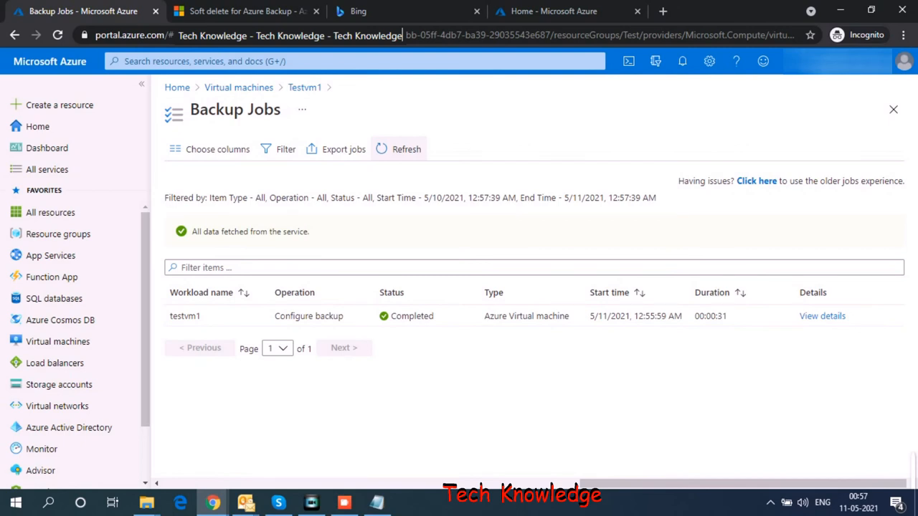
click(398, 149)
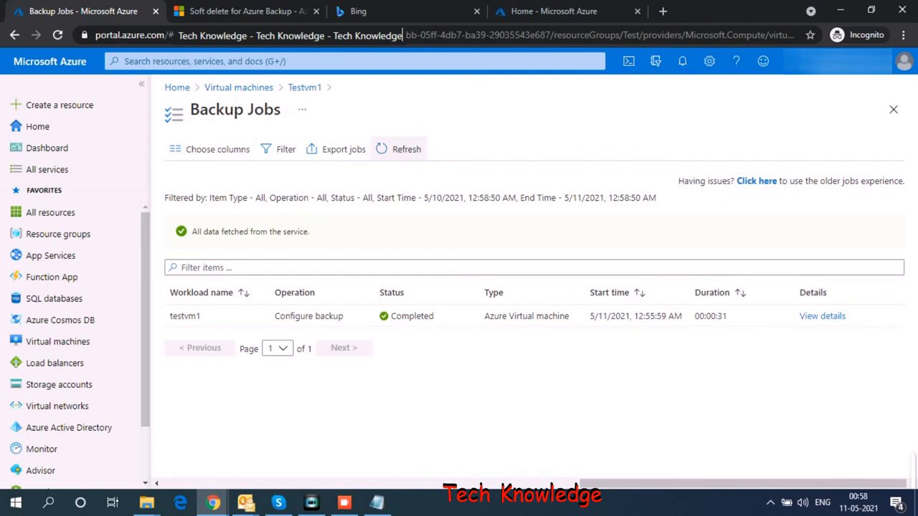
click(406, 150)
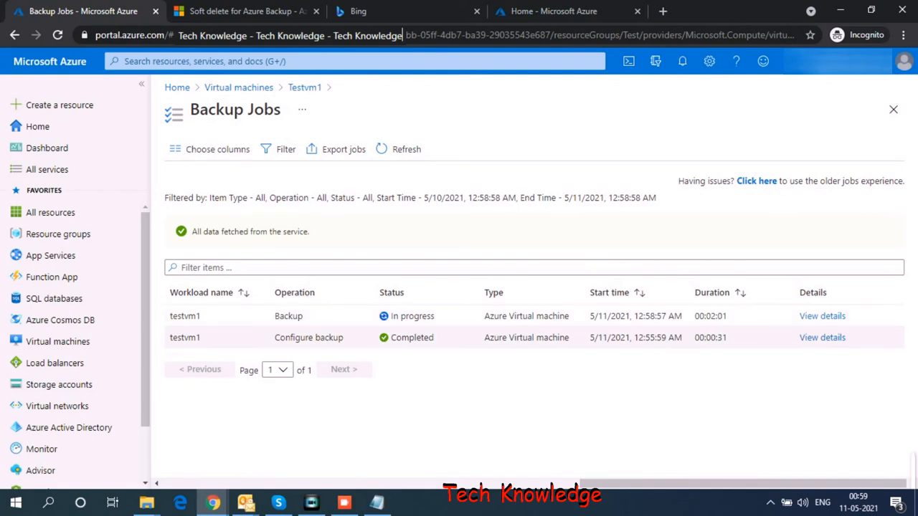
double_click(309, 338)
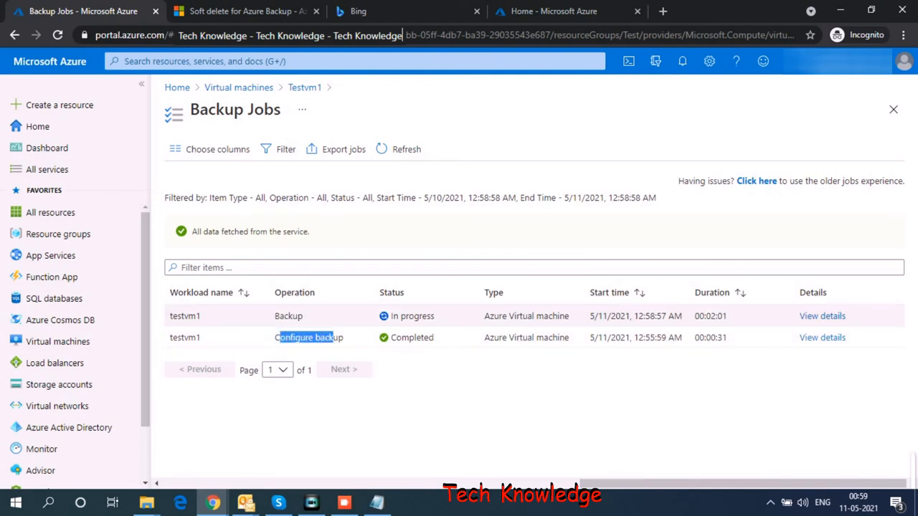